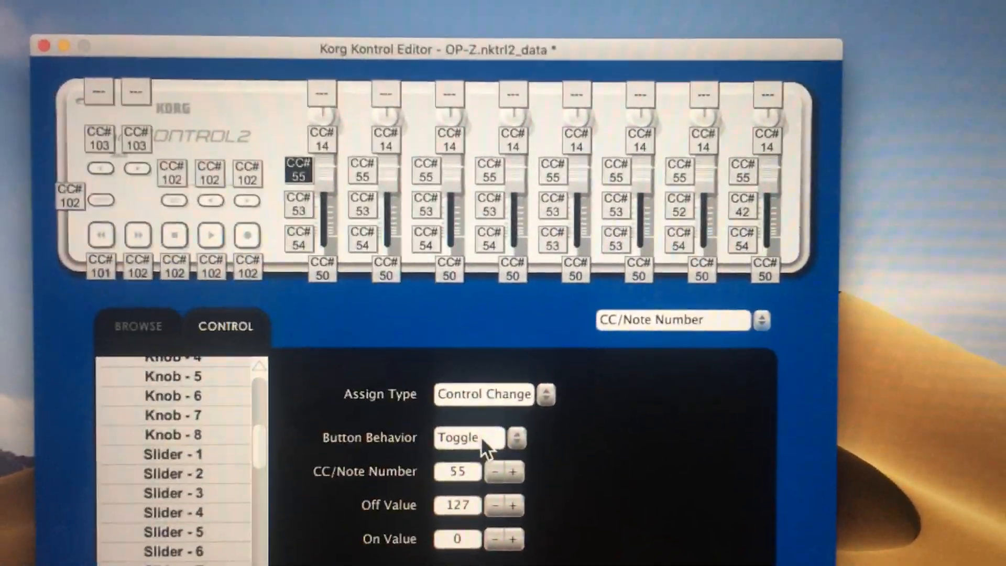
- Make the first solo button a toggle control change on CC 55
{"action": "left_click", "coordinate": [470, 437]}
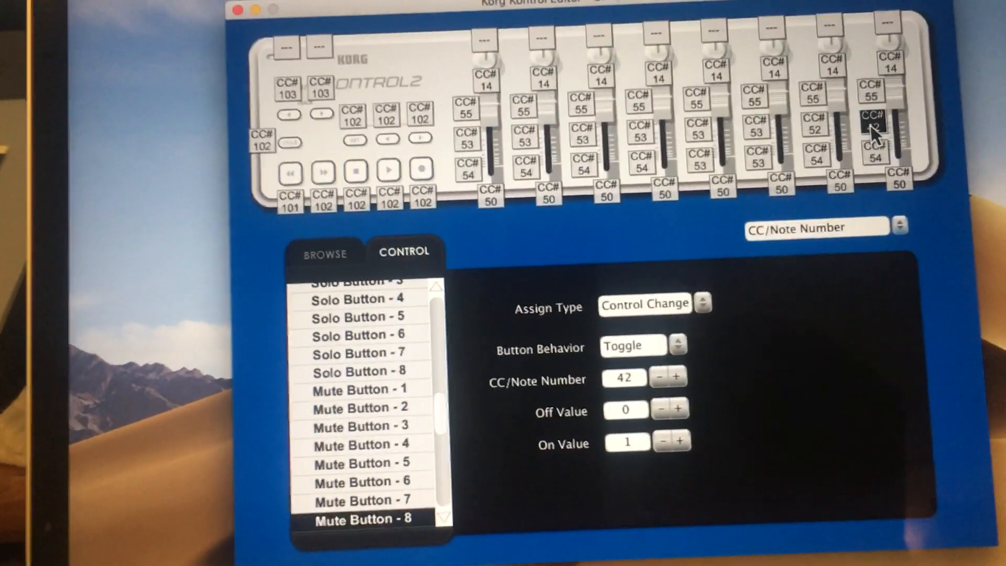
- Lower the eighth mute button's CC number step by step down to 37
{"action": "left_click", "coordinate": [656, 376]}
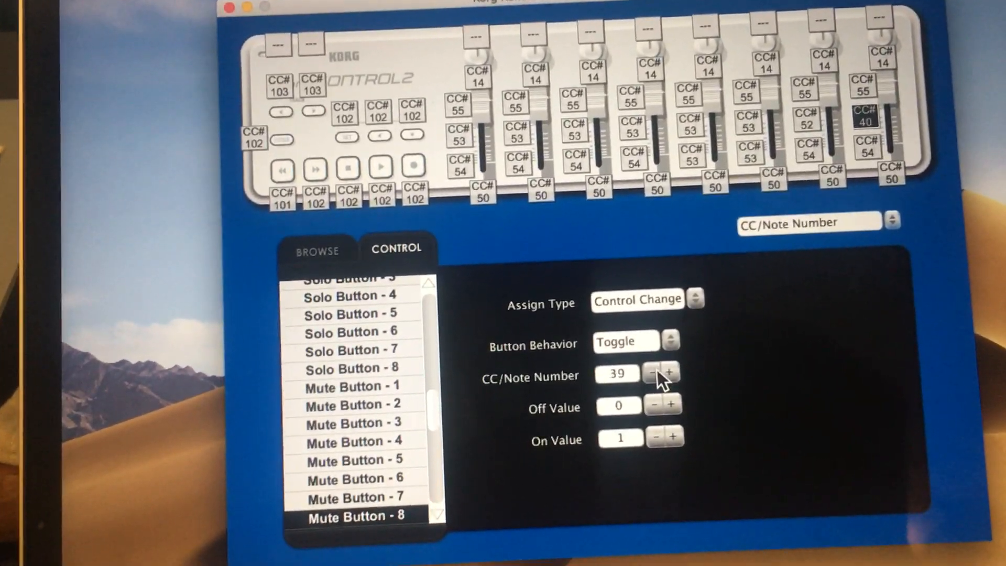
{"action": "left_click", "coordinate": [651, 373]}
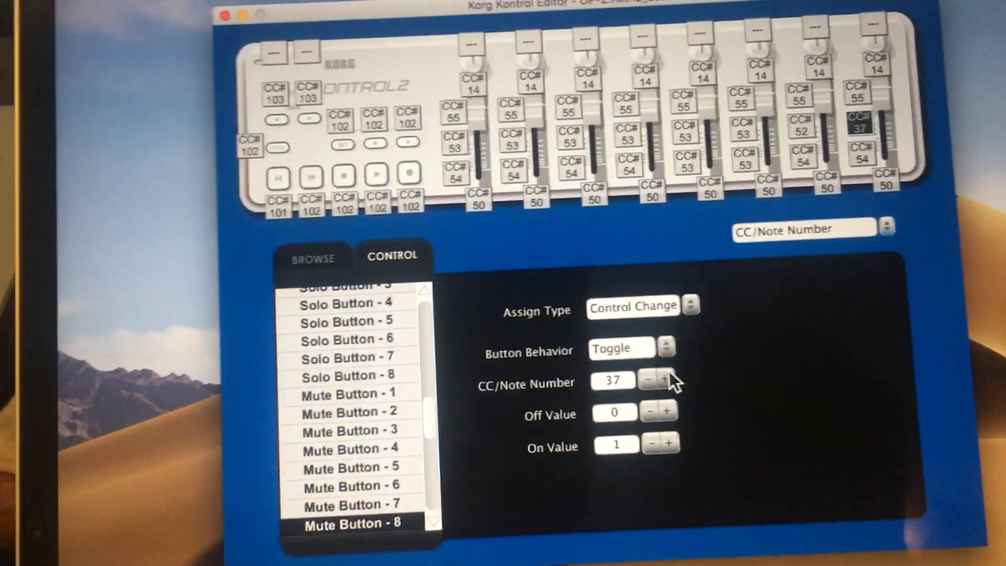
{"action": "left_click", "coordinate": [664, 382]}
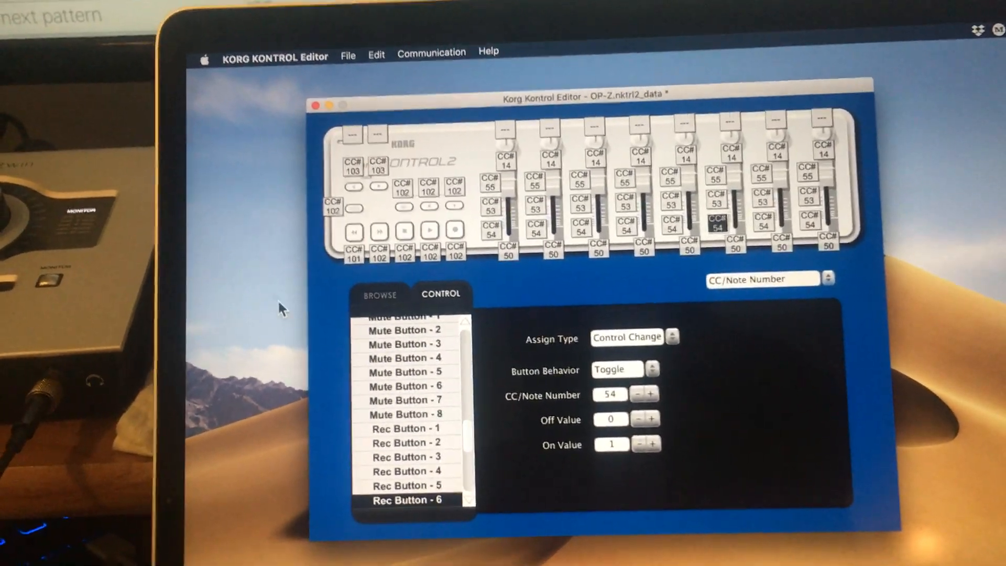
- Switch the layout display from CC/Note Number to each control's On Value
{"action": "left_click", "coordinate": [830, 279]}
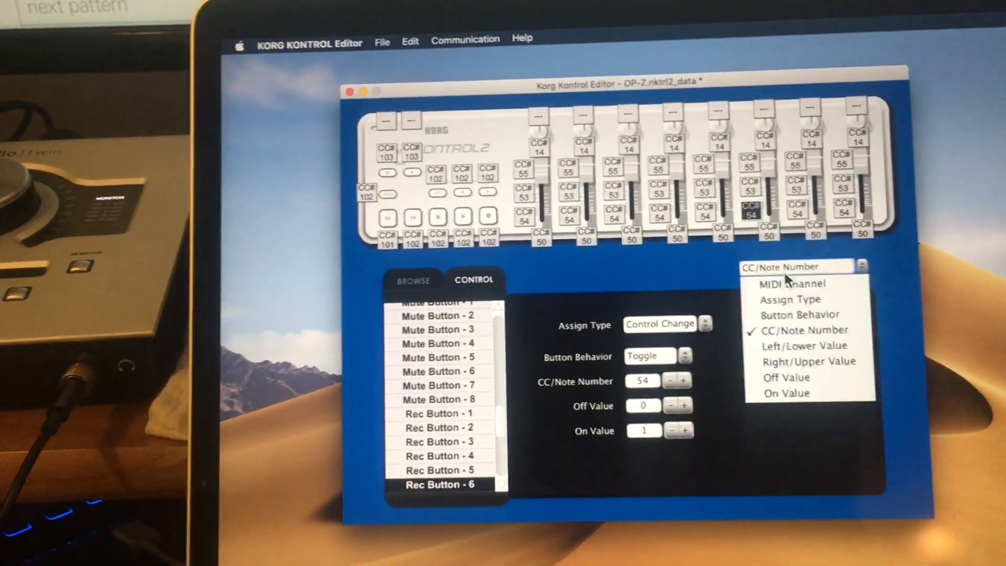
{"action": "left_click", "coordinate": [783, 284]}
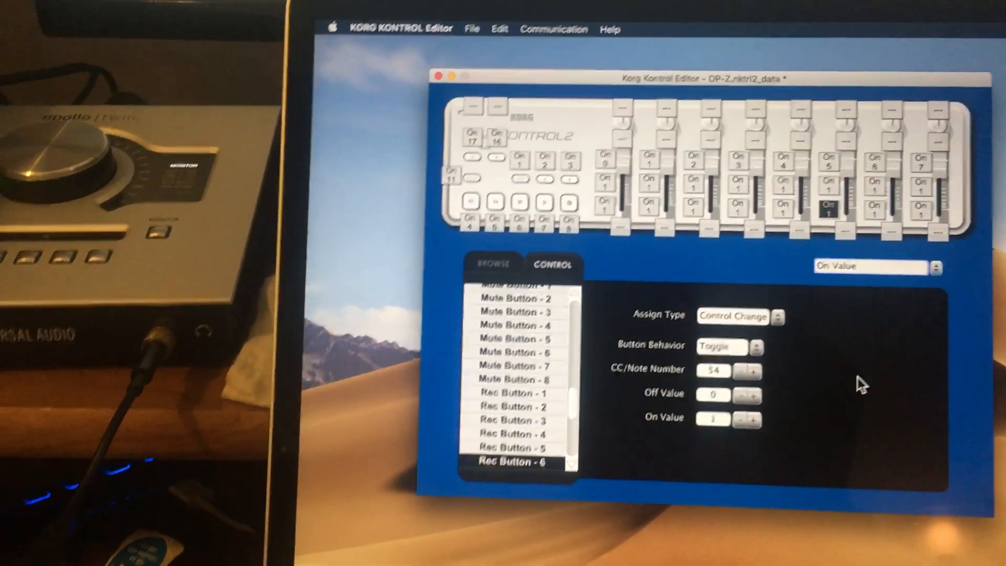
{"action": "left_click", "coordinate": [872, 266]}
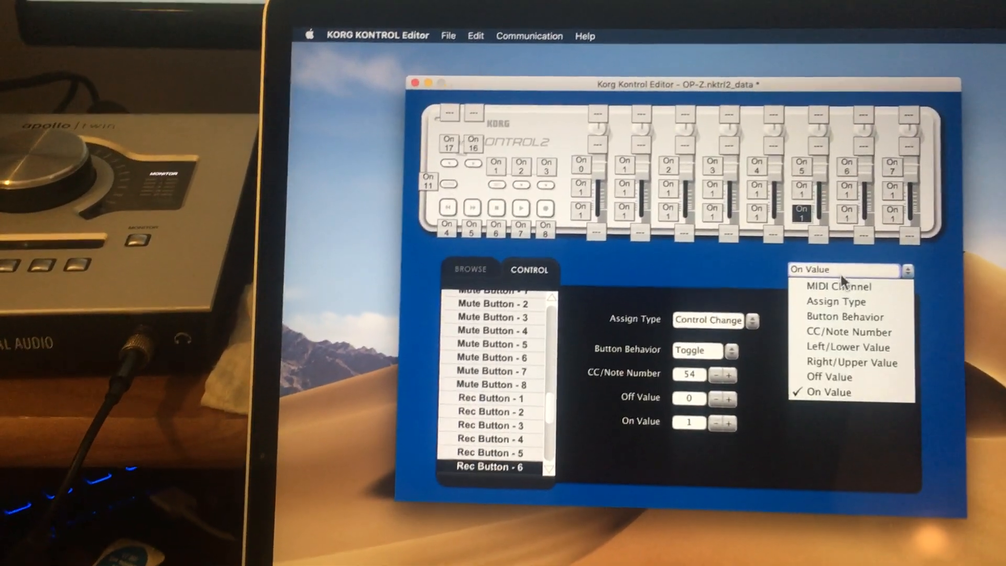